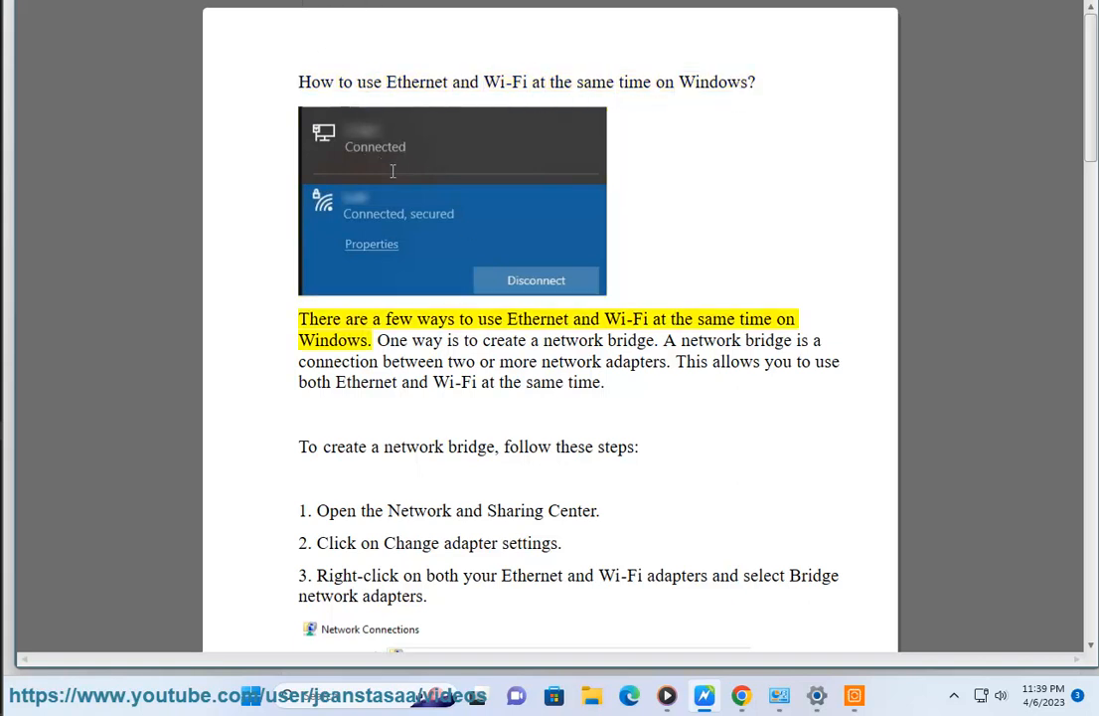
Have text-to-speech read the introduction and network bridge definition, moving down through the bridge steps
double_click(716, 318)
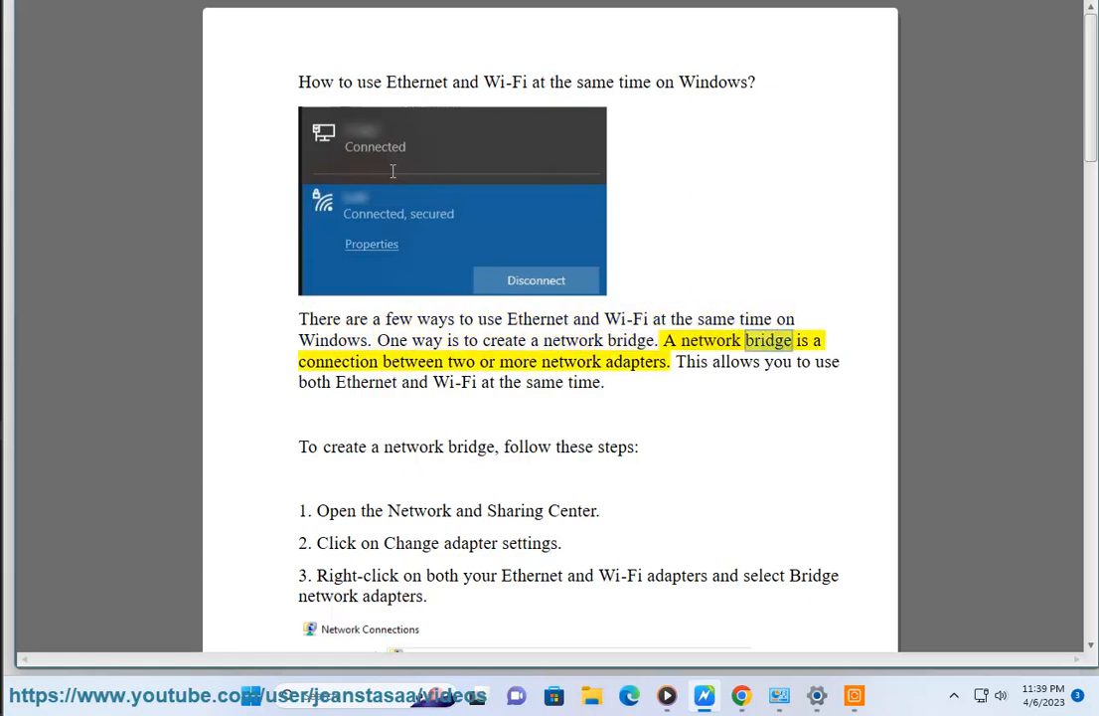
double_click(634, 362)
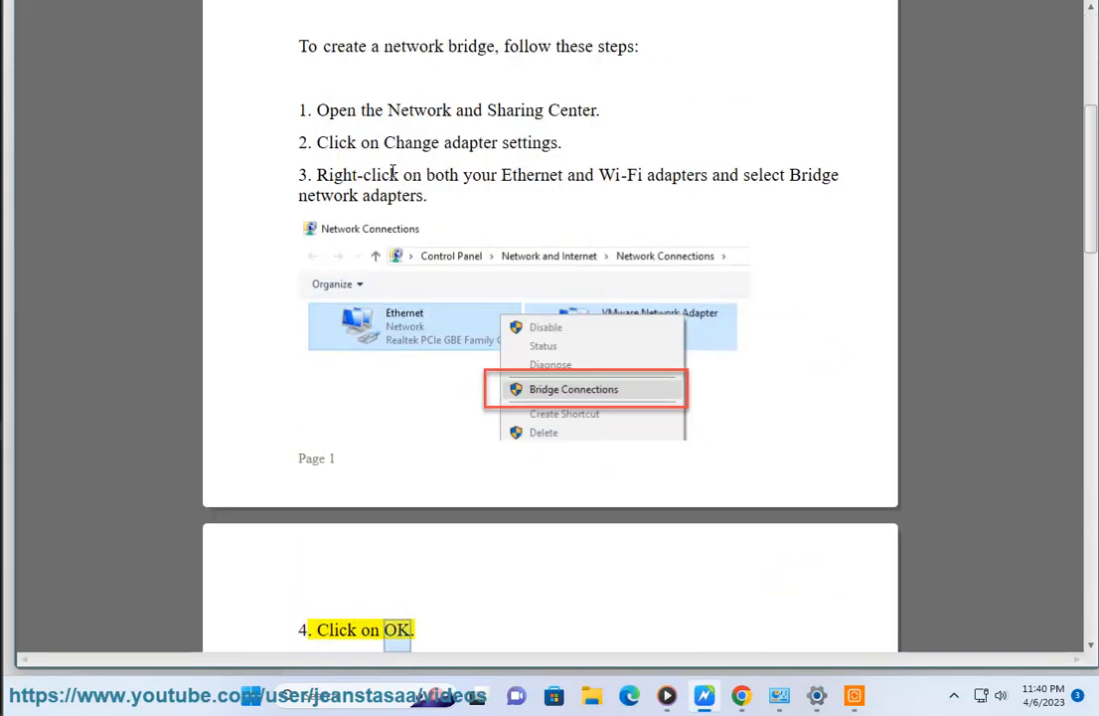
scroll("down", 3)
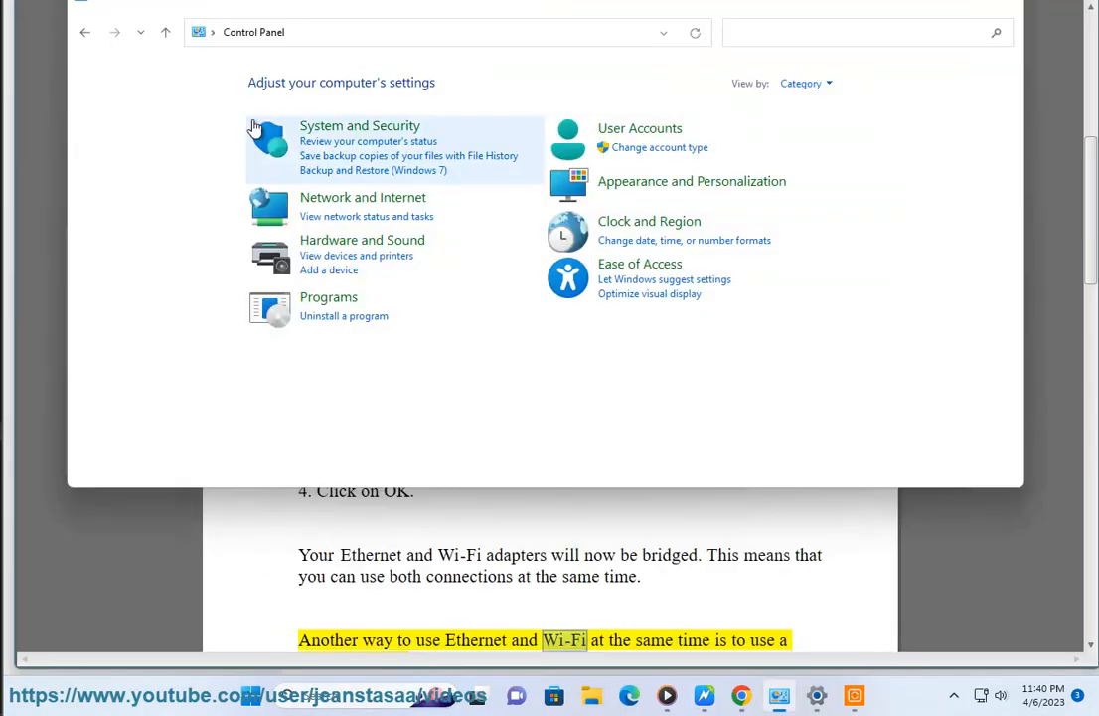
Show the Network Connections adapter list and the Ethernet0 adapter's options, then continue down the document
left_click(366, 215)
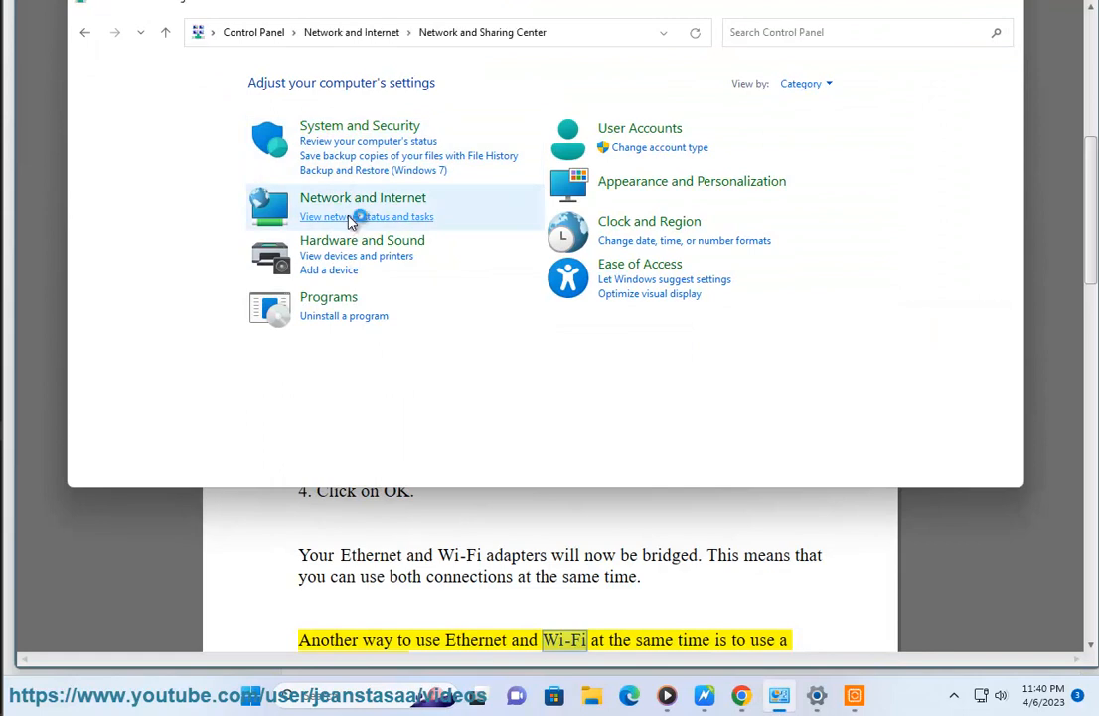
left_click(366, 215)
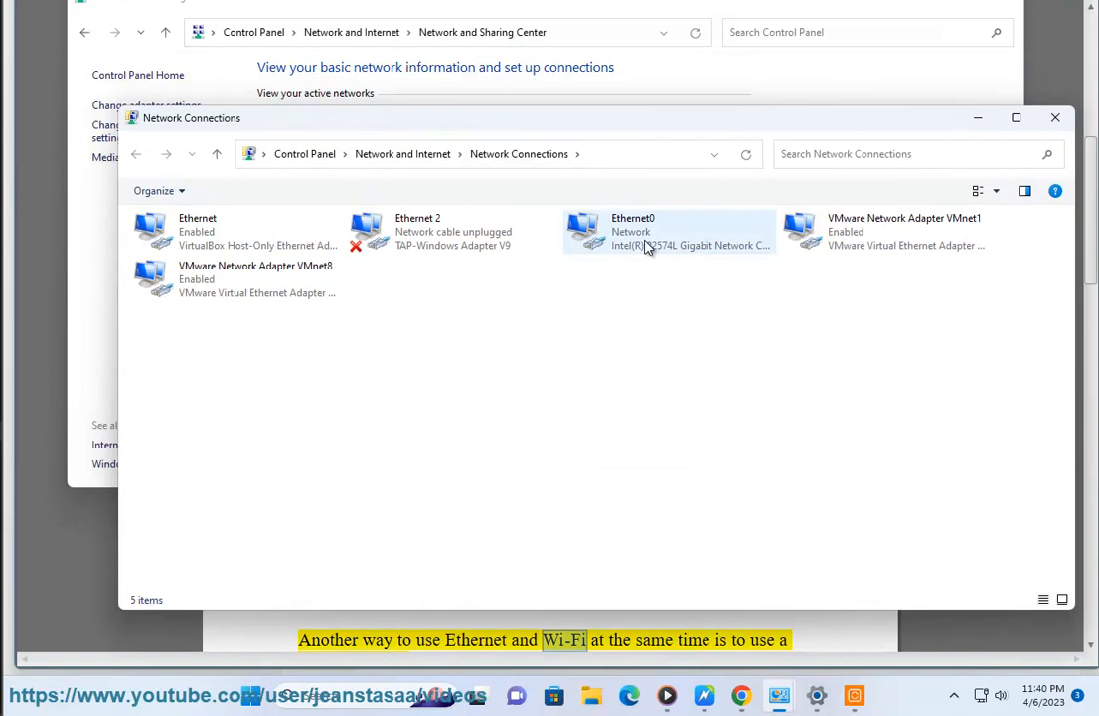
right_click(646, 230)
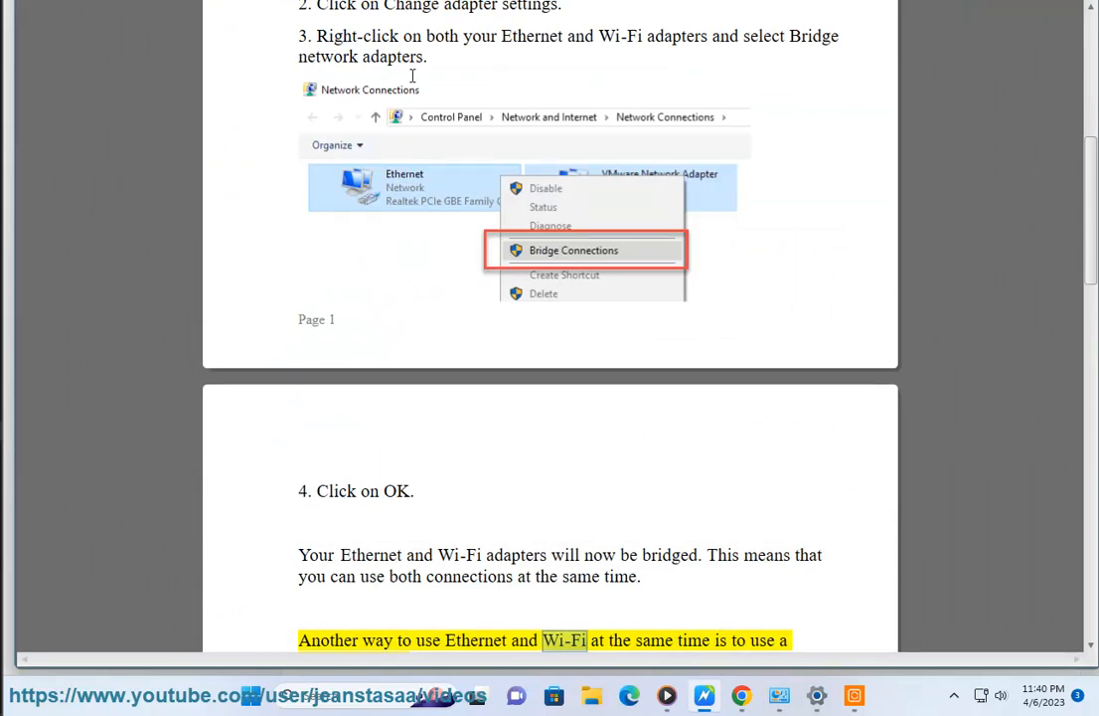
scroll("down", 3)
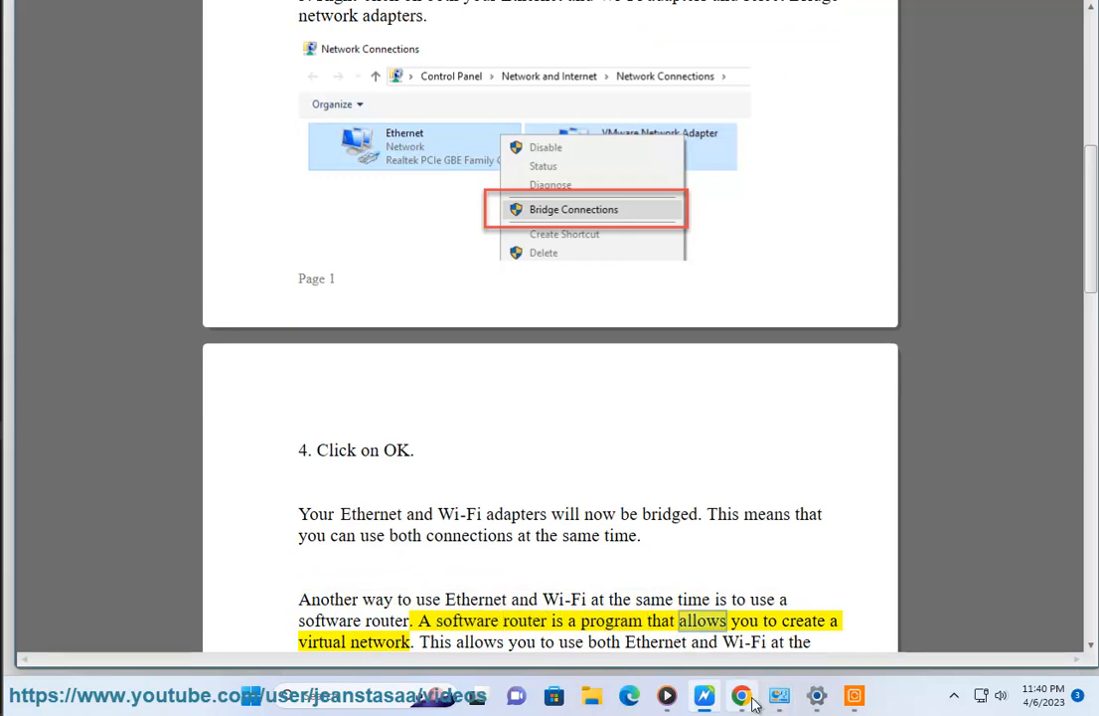
Begin a Google search in Chrome, entering 'BEST SOFTWA' in the search box
left_click(742, 695)
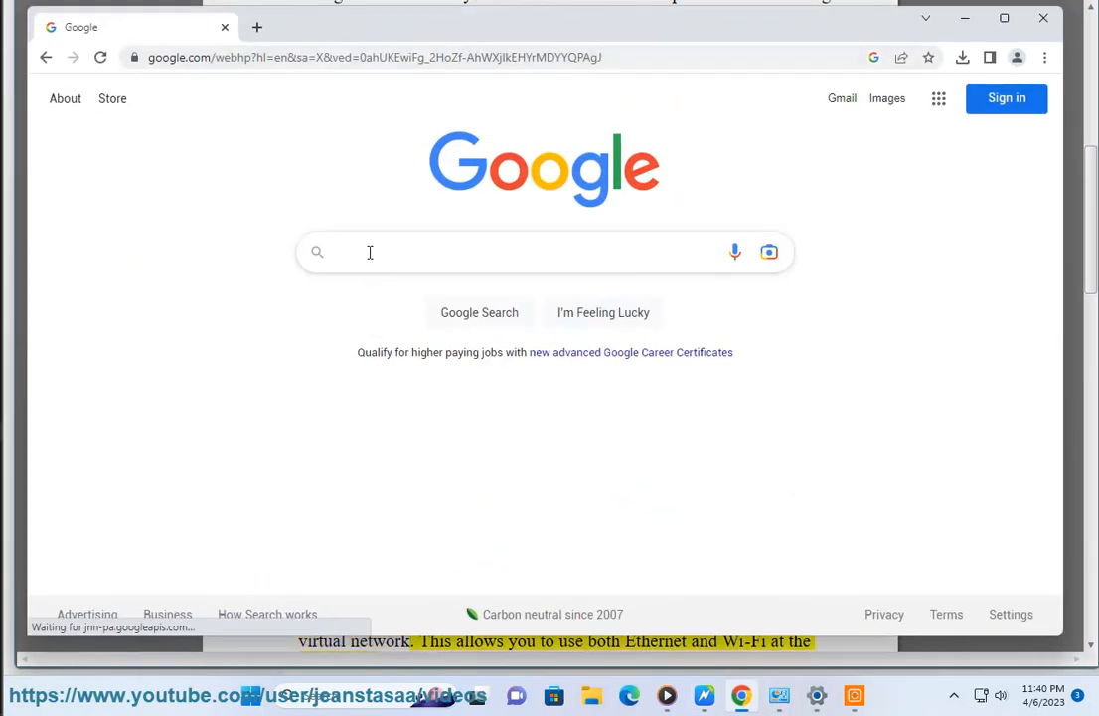
type("BEST SOFT")
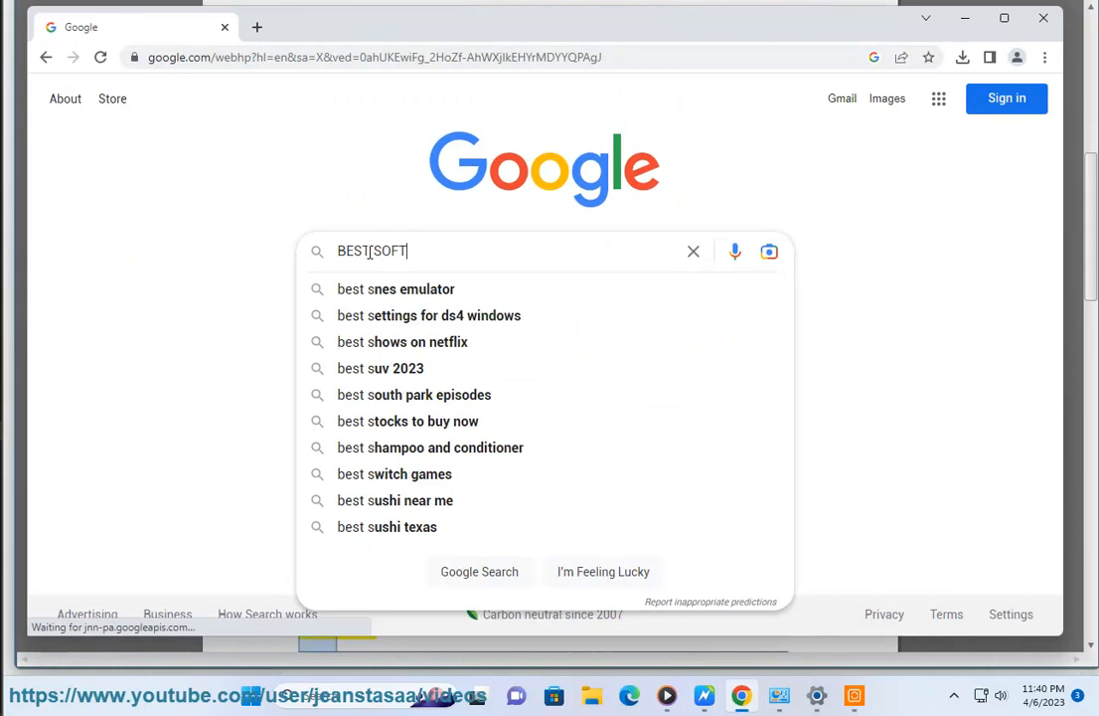
type("WA")
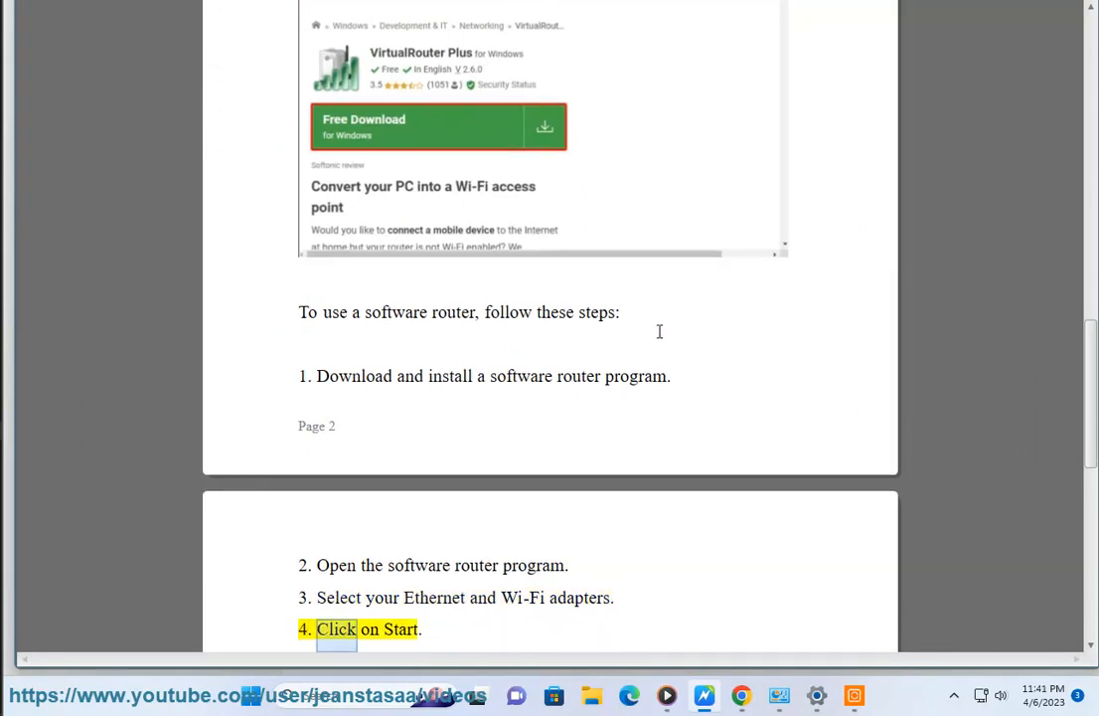
Read aloud the benefits paragraph with the Ethernet bandwidth and Wi-Fi examples, continuing to the closing advice
scroll("down", 3)
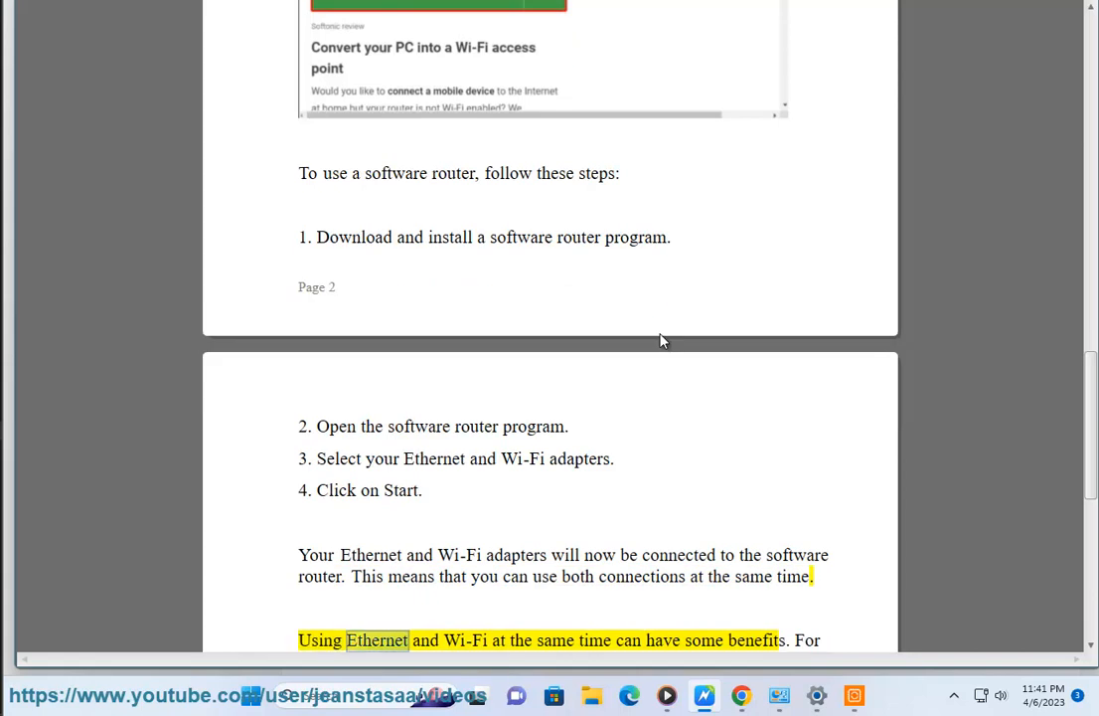
double_click(756, 640)
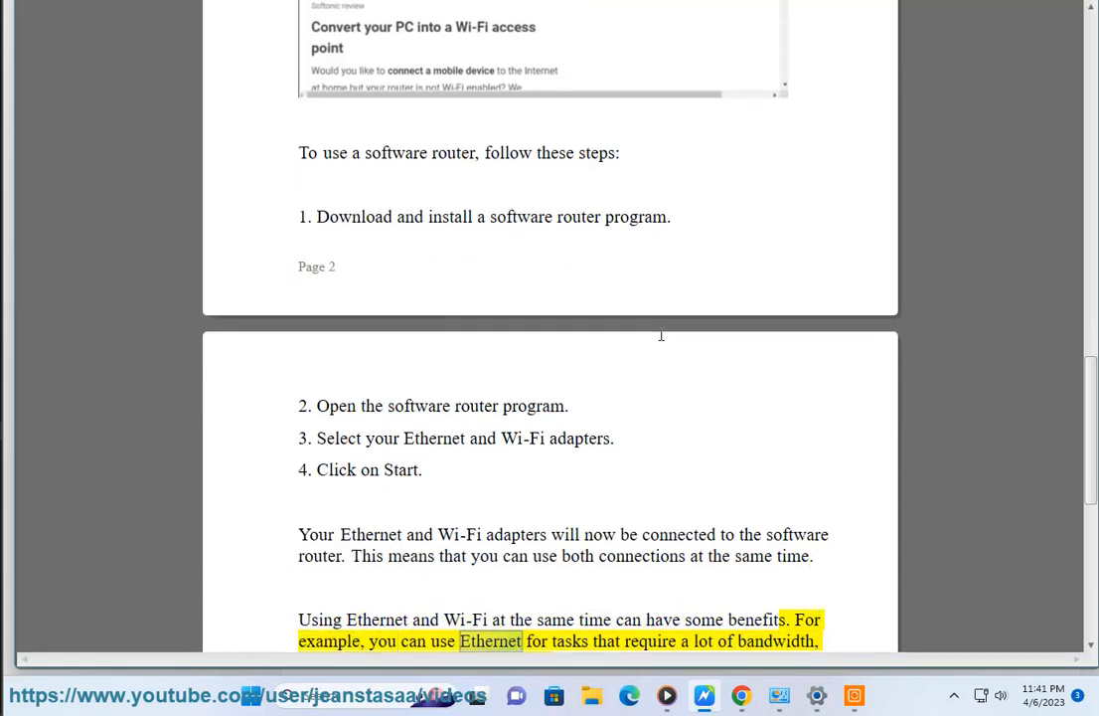
double_click(777, 640)
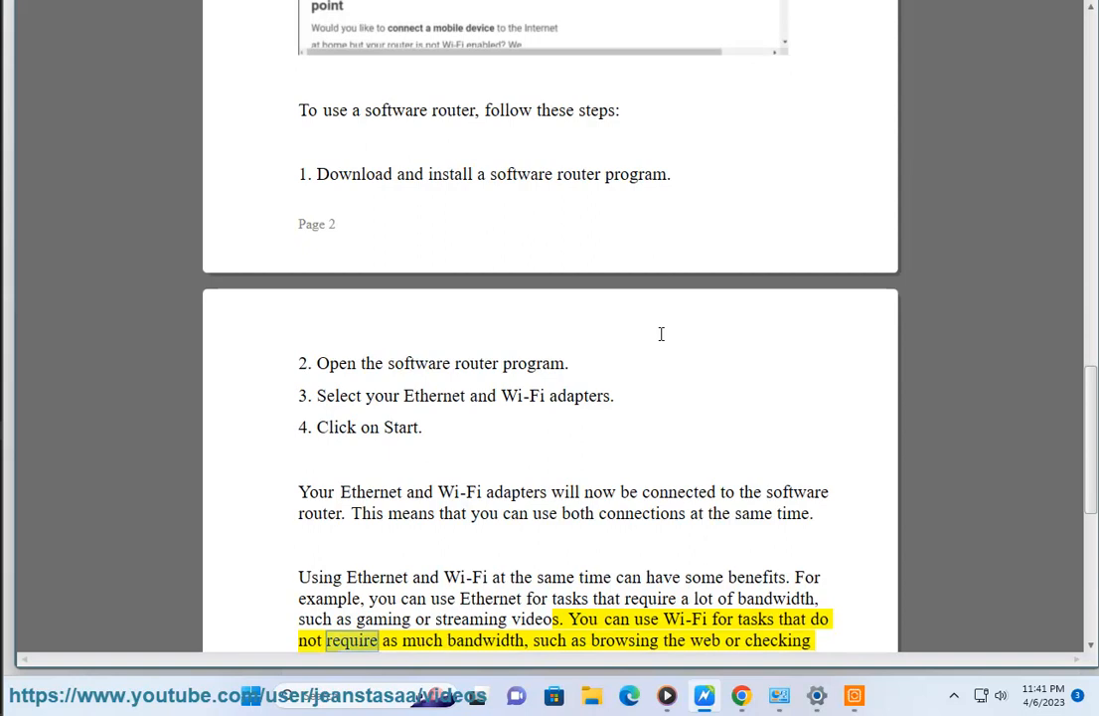
double_click(731, 640)
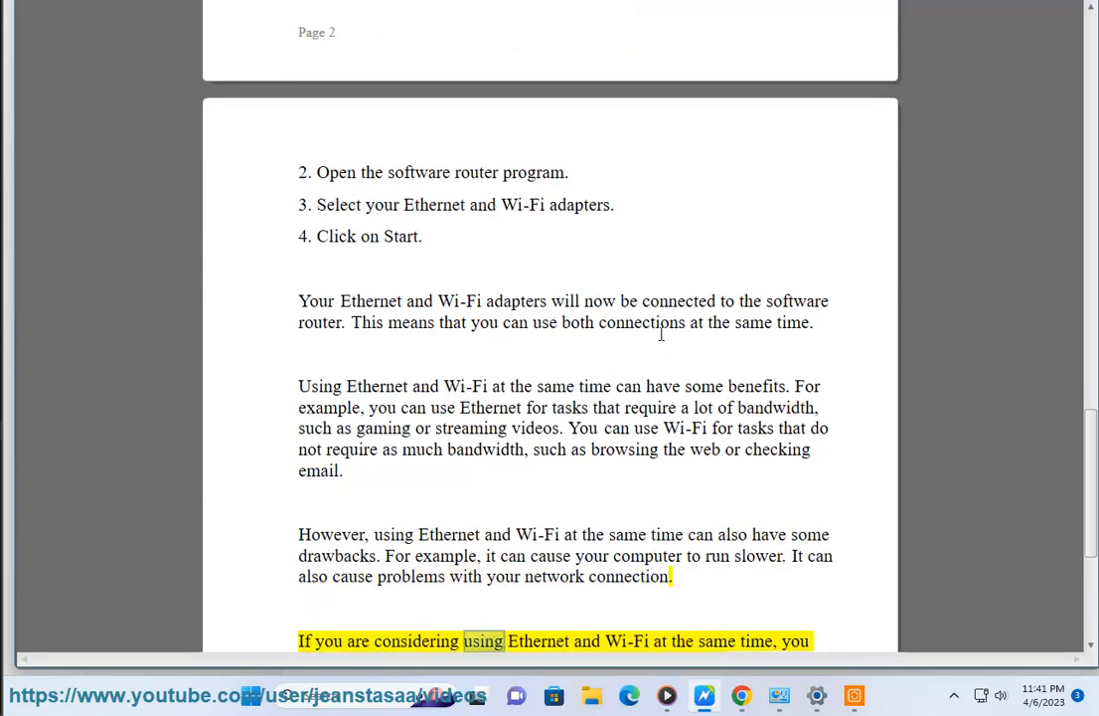
scroll("down", 3)
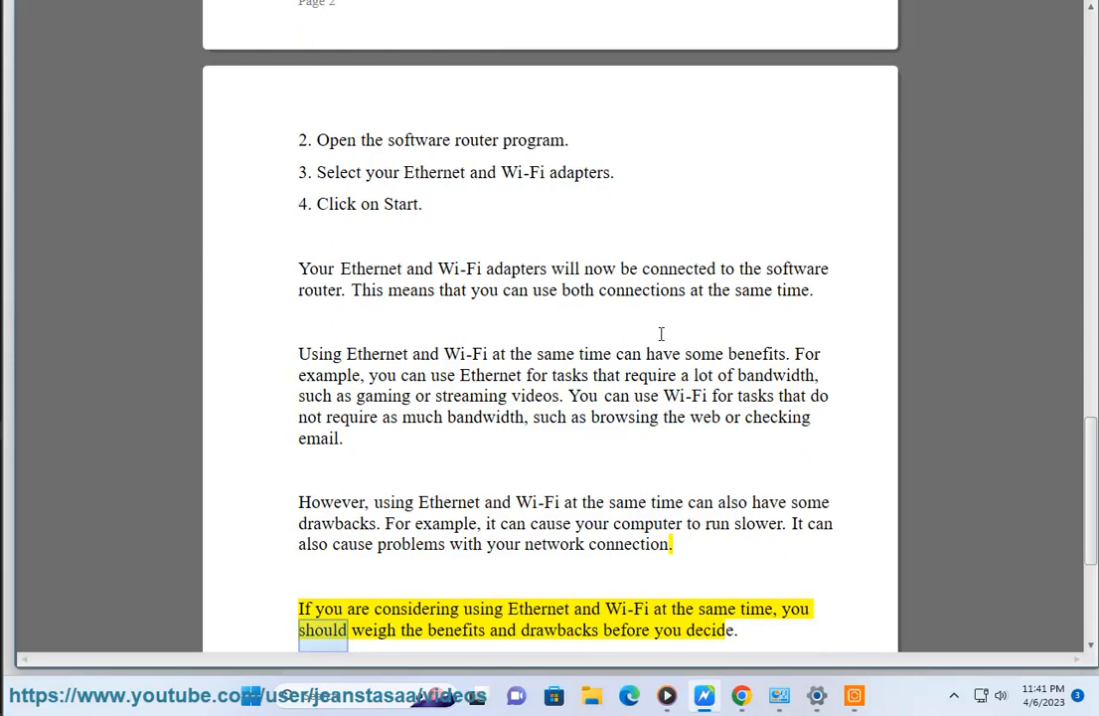